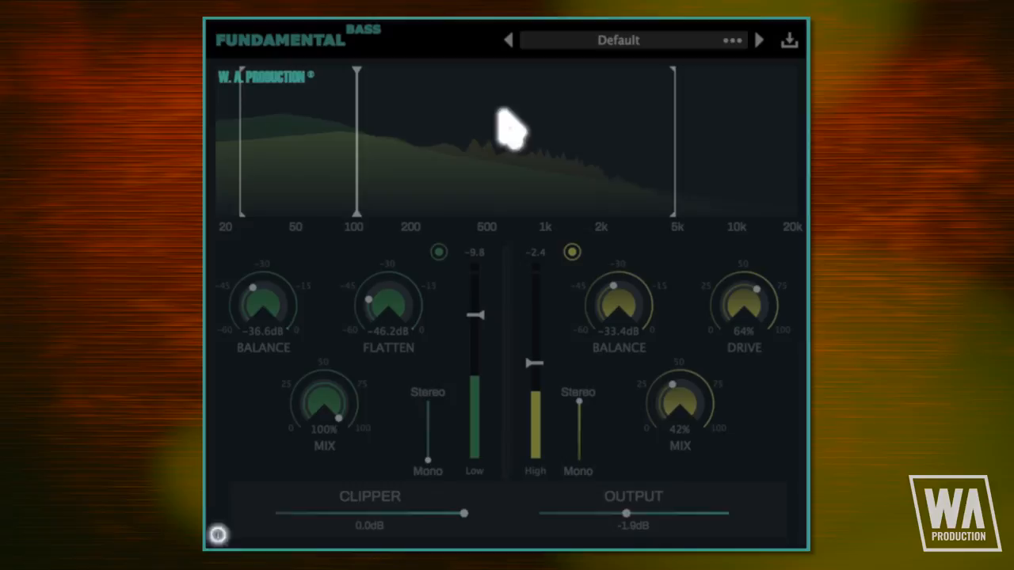
{"action": "mouse_move", "coordinate": [507, 126]}
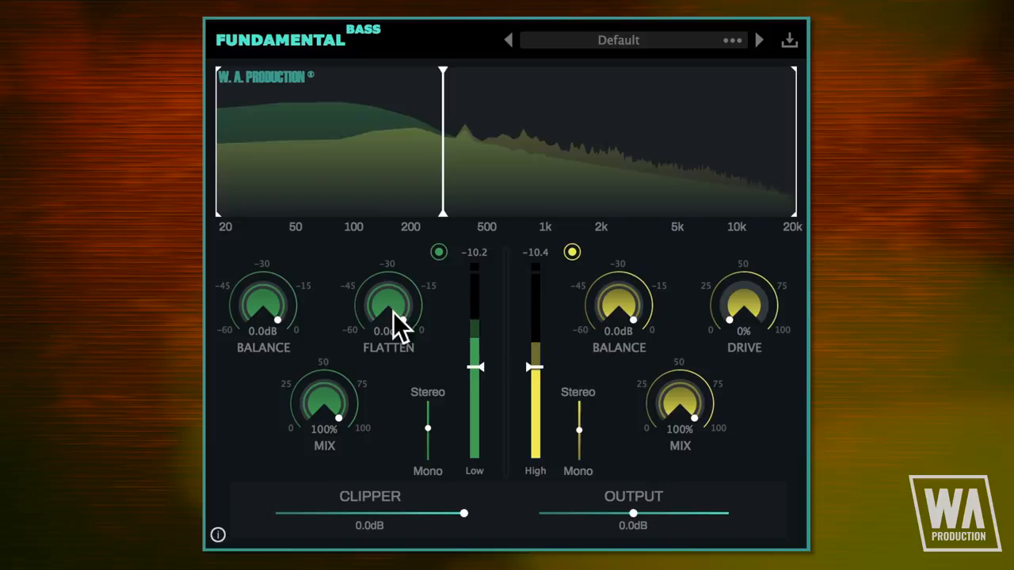
Step: Switch off the high band so only the low band below about 250 Hz plays
{"action": "left_click_drag", "start_coordinate": [743, 305], "coordinate": [760, 300]}
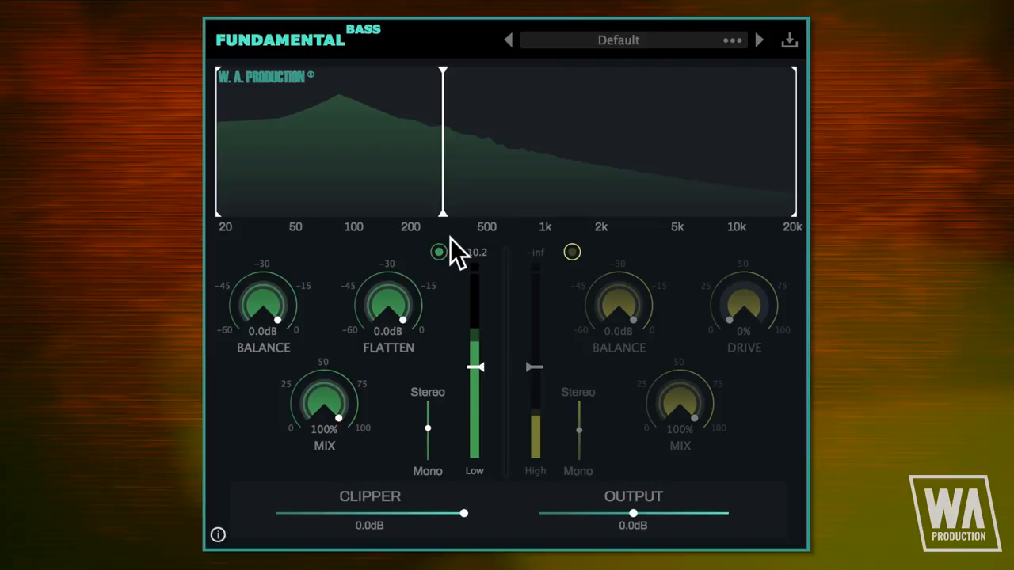
Step: Set the low band Balance to about -32.9 dB and turn Flatten strongly down
{"action": "left_click_drag", "start_coordinate": [270, 302], "coordinate": [270, 313]}
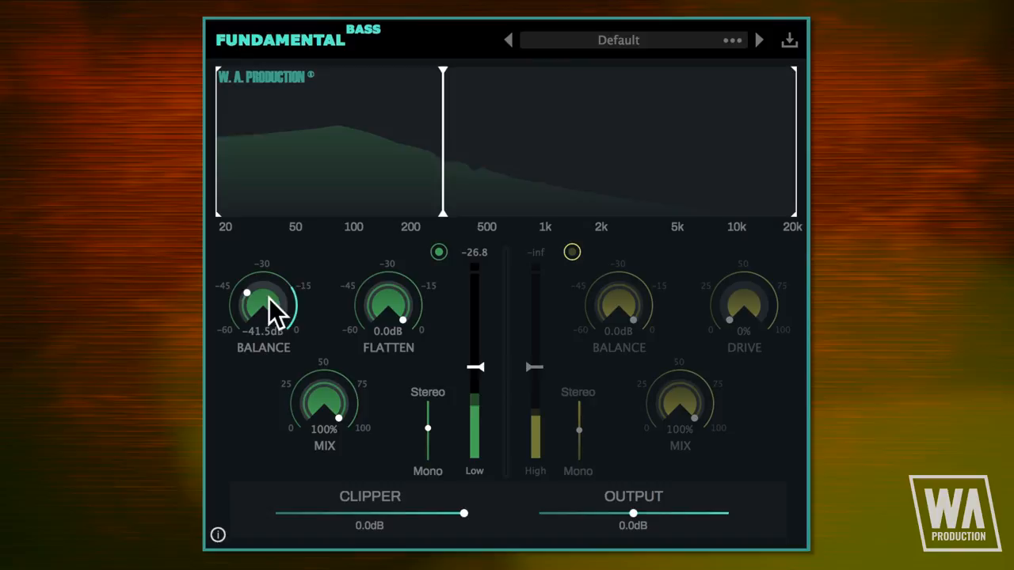
{"action": "left_click_drag", "start_coordinate": [476, 367], "coordinate": [476, 353]}
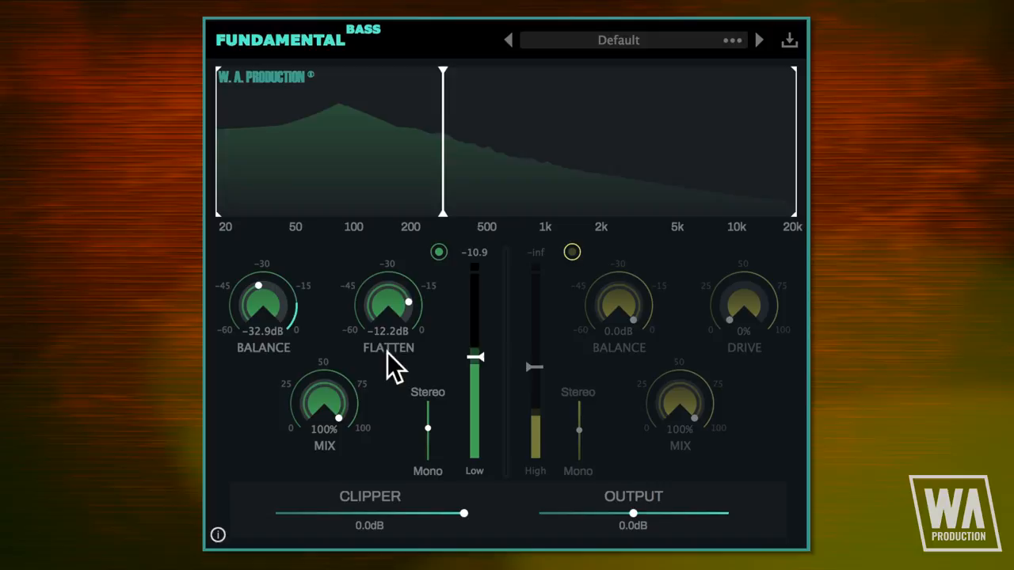
{"action": "left_click_drag", "start_coordinate": [388, 305], "coordinate": [390, 329]}
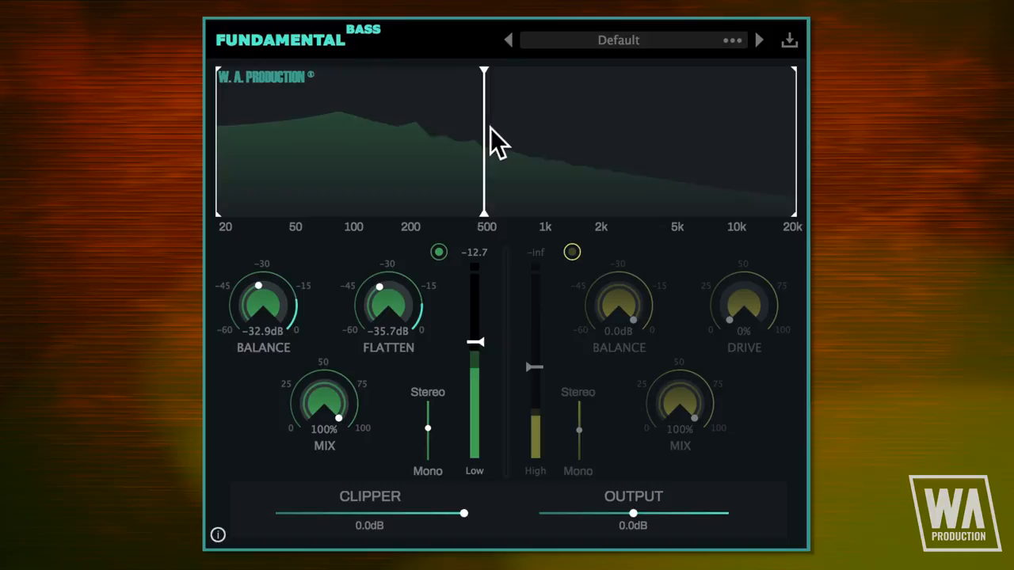
Step: Move the band split below 200 Hz and raise the Low level to about 10.7
{"action": "left_click_drag", "start_coordinate": [480, 341], "coordinate": [480, 347]}
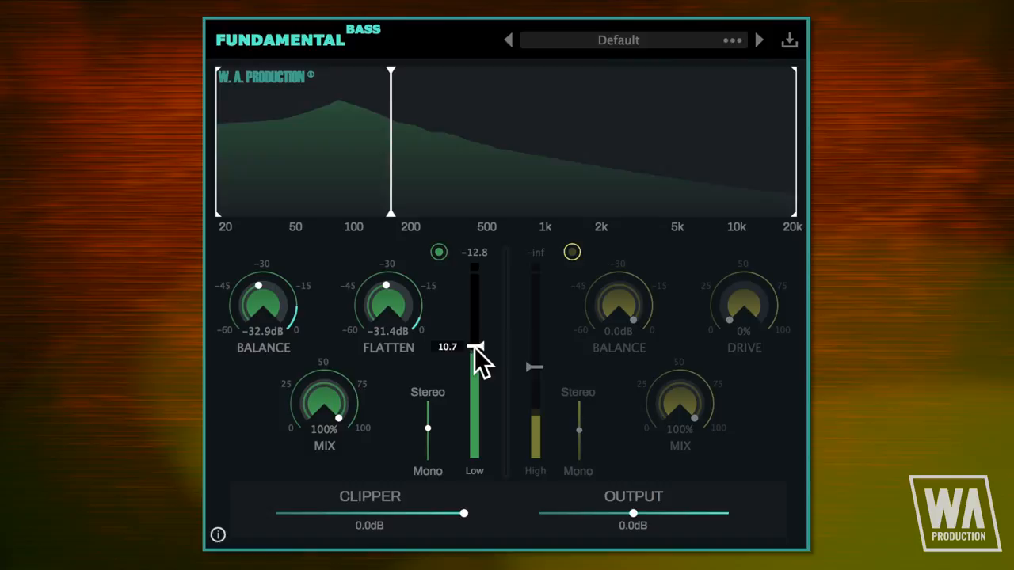
{"action": "left_click_drag", "start_coordinate": [476, 347], "coordinate": [475, 365]}
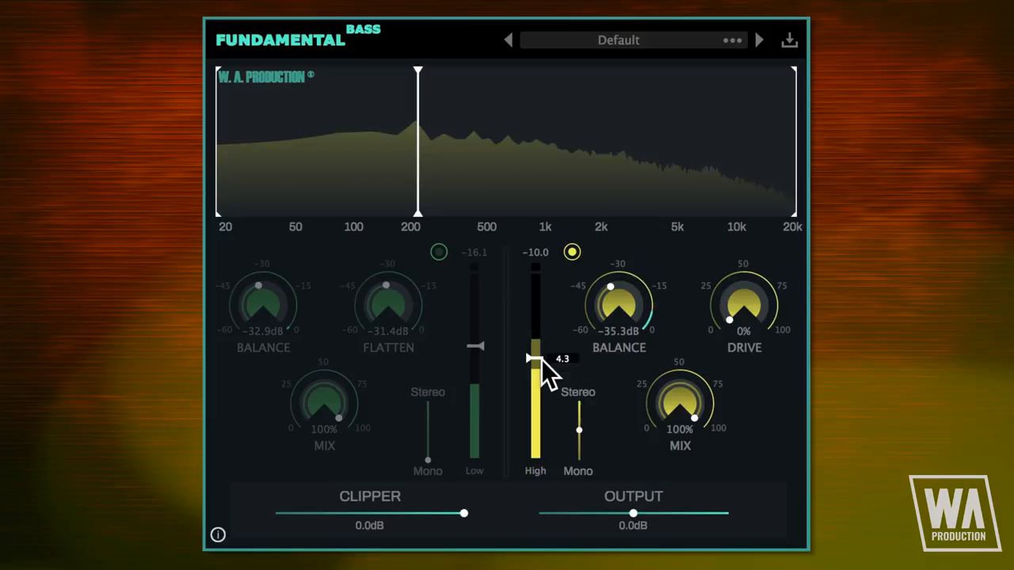
Step: Adjust the high band's output level and raise its drive to about 78%
{"action": "left_click_drag", "start_coordinate": [743, 305], "coordinate": [743, 293]}
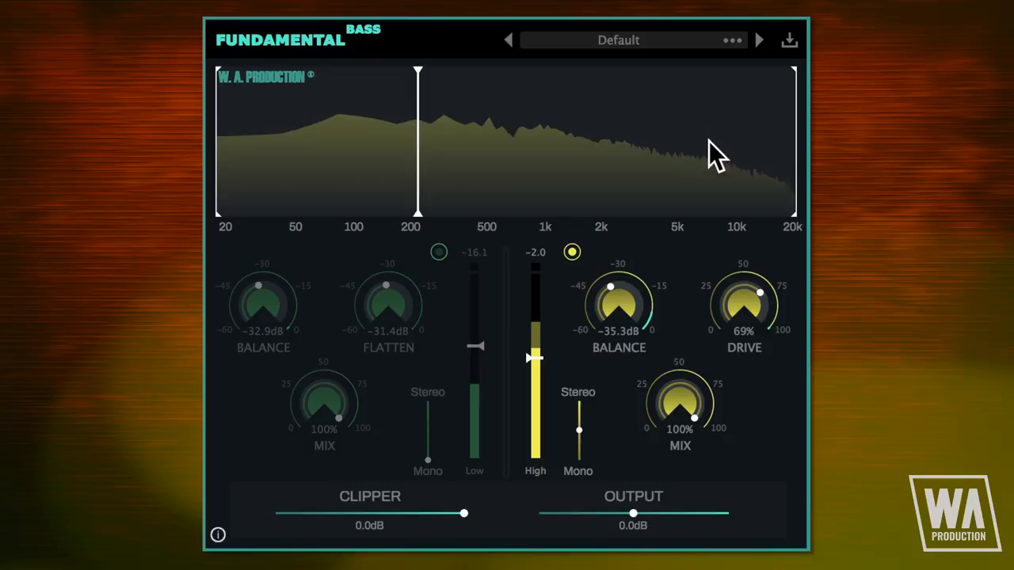
{"action": "left_click_drag", "start_coordinate": [744, 305], "coordinate": [741, 313]}
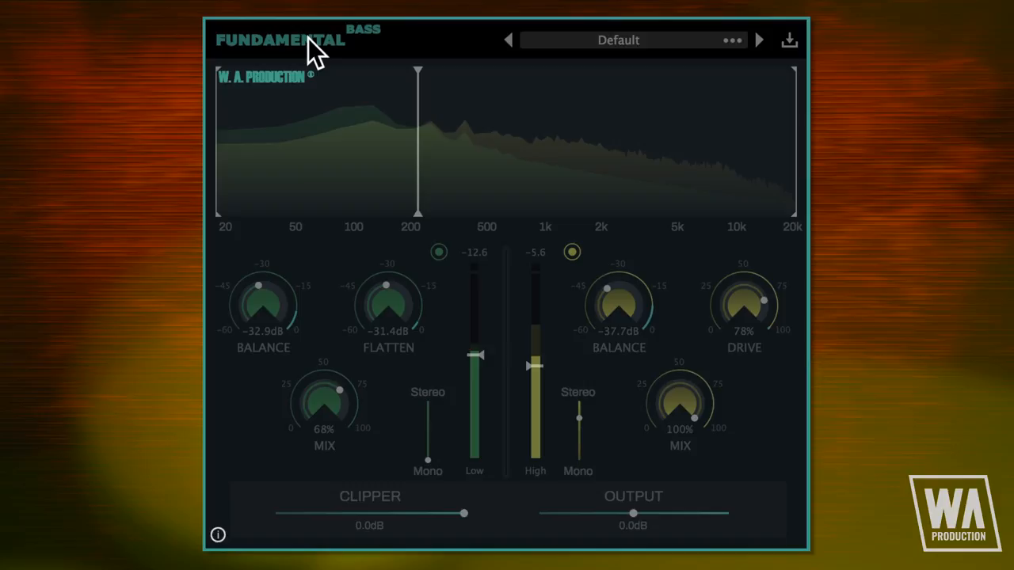
Step: Set the low band MIX to a partial blend of about 68%
{"action": "left_click_drag", "start_coordinate": [477, 357], "coordinate": [476, 349]}
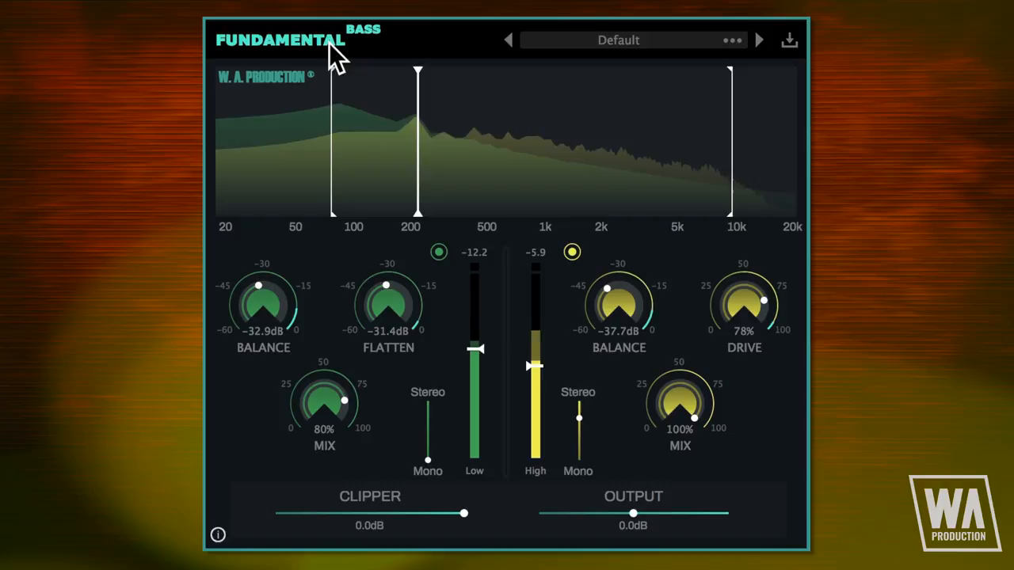
Step: Lower the CLIPPER threshold, then fine-tune it back partway
{"action": "left_click_drag", "start_coordinate": [464, 513], "coordinate": [349, 514]}
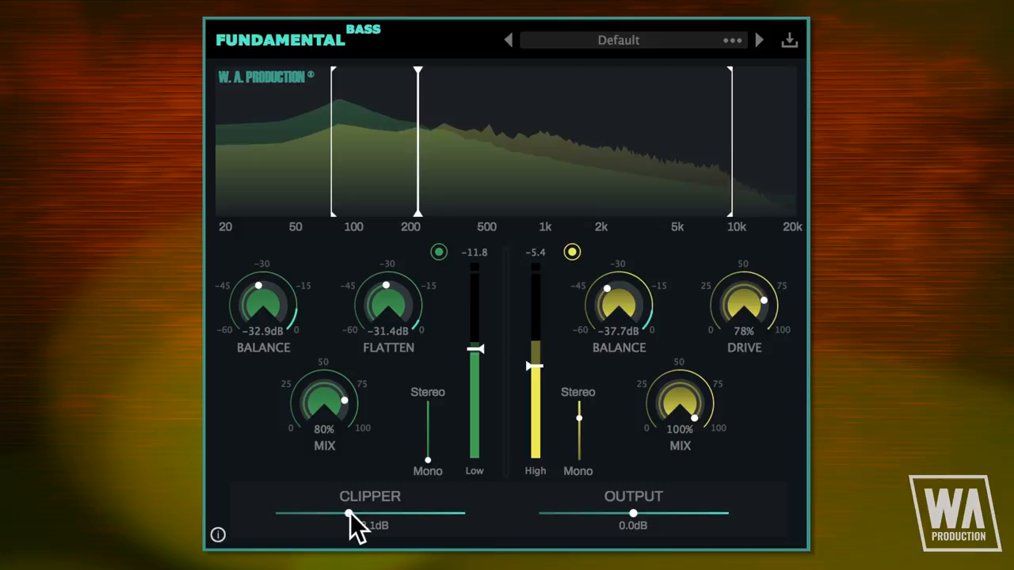
{"action": "left_click_drag", "start_coordinate": [353, 514], "coordinate": [460, 513]}
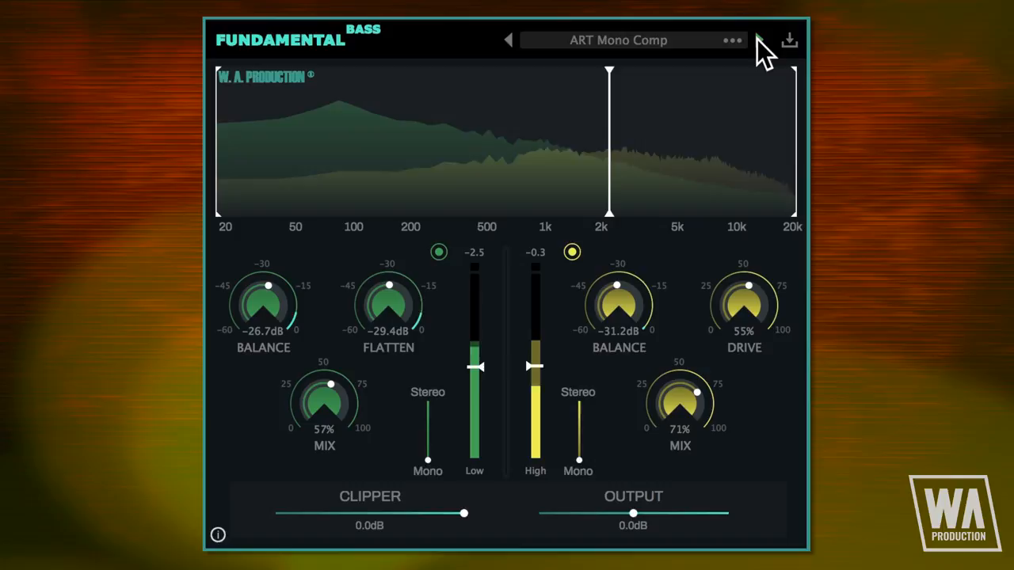
Step: Step from ART Mono Comp through the presets to ART Top End Drive Emphasis
{"action": "left_click", "coordinate": [507, 39]}
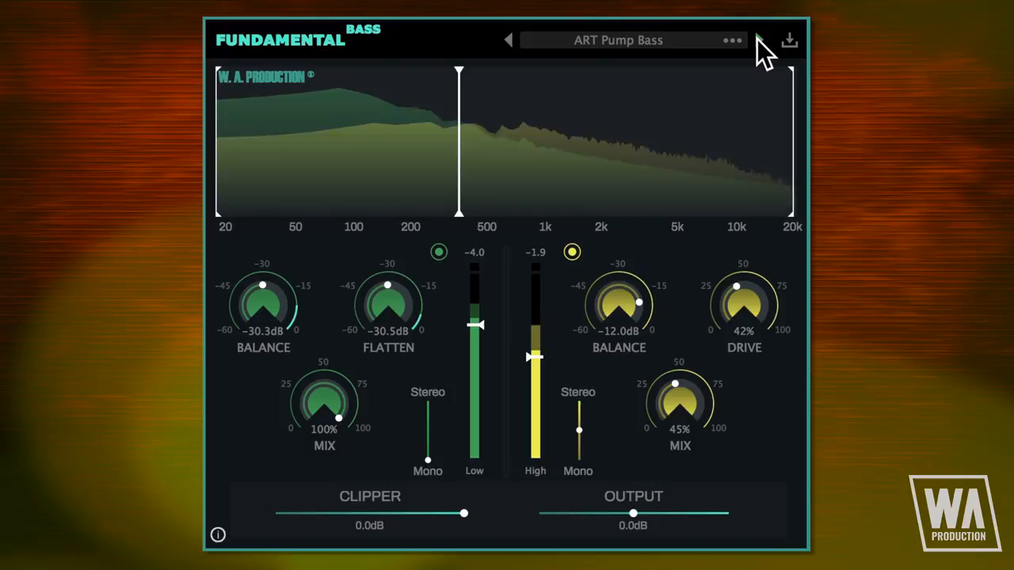
{"action": "left_click", "coordinate": [507, 39]}
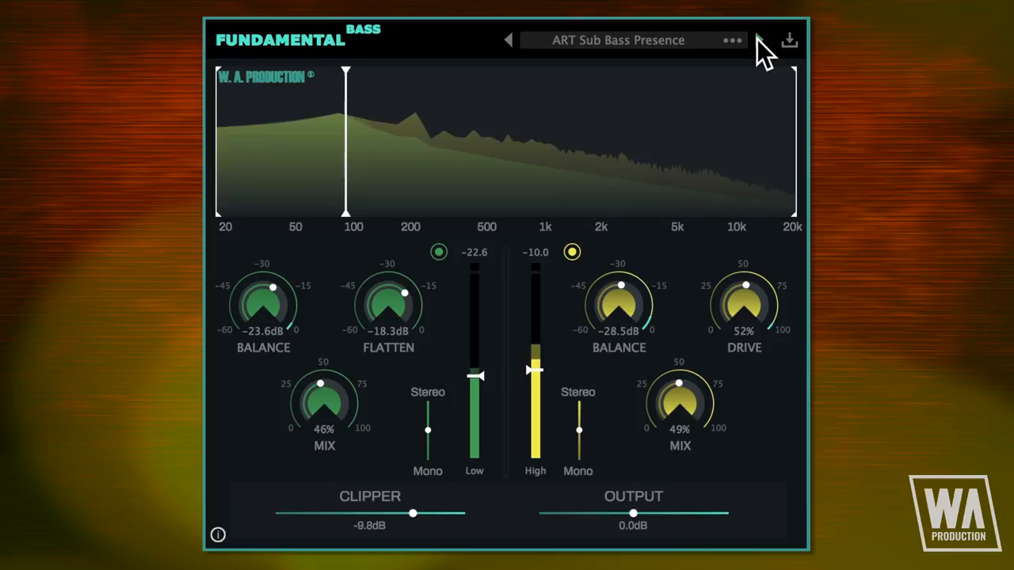
{"action": "left_click", "coordinate": [758, 40]}
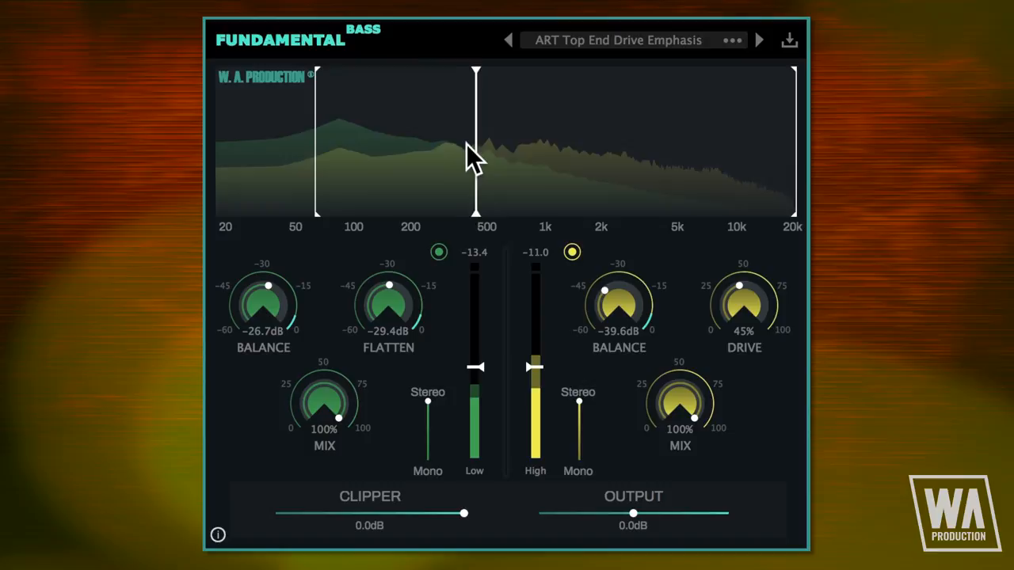